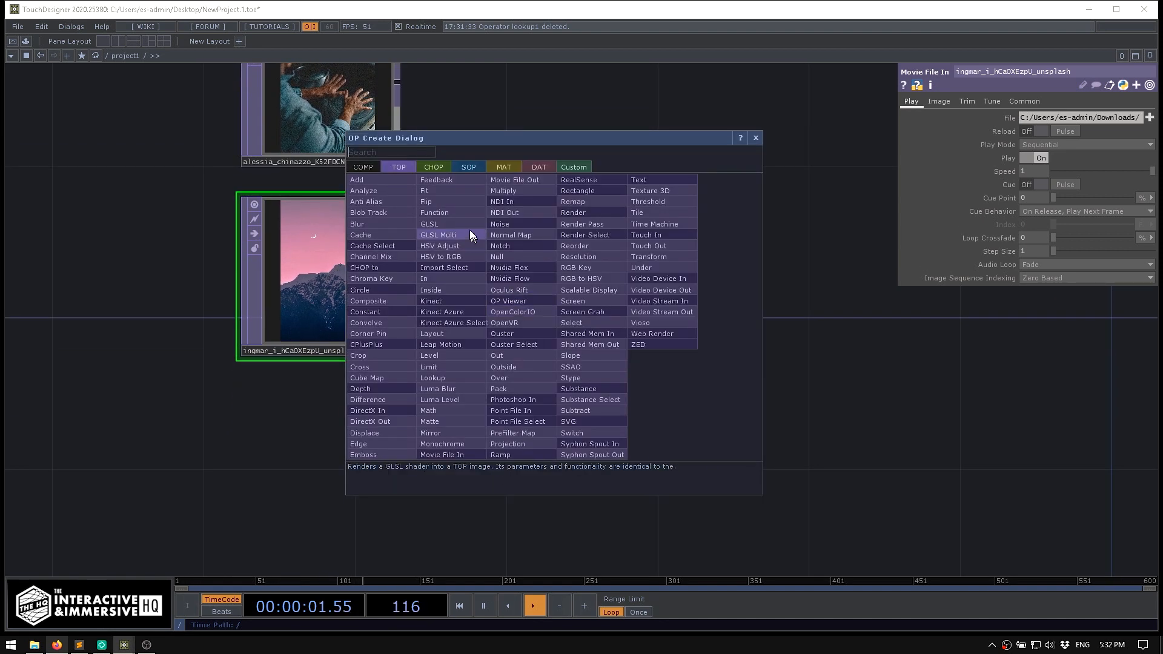
# Add a Multiply operator with a Constant operator feeding it.
pyautogui.write('mul')
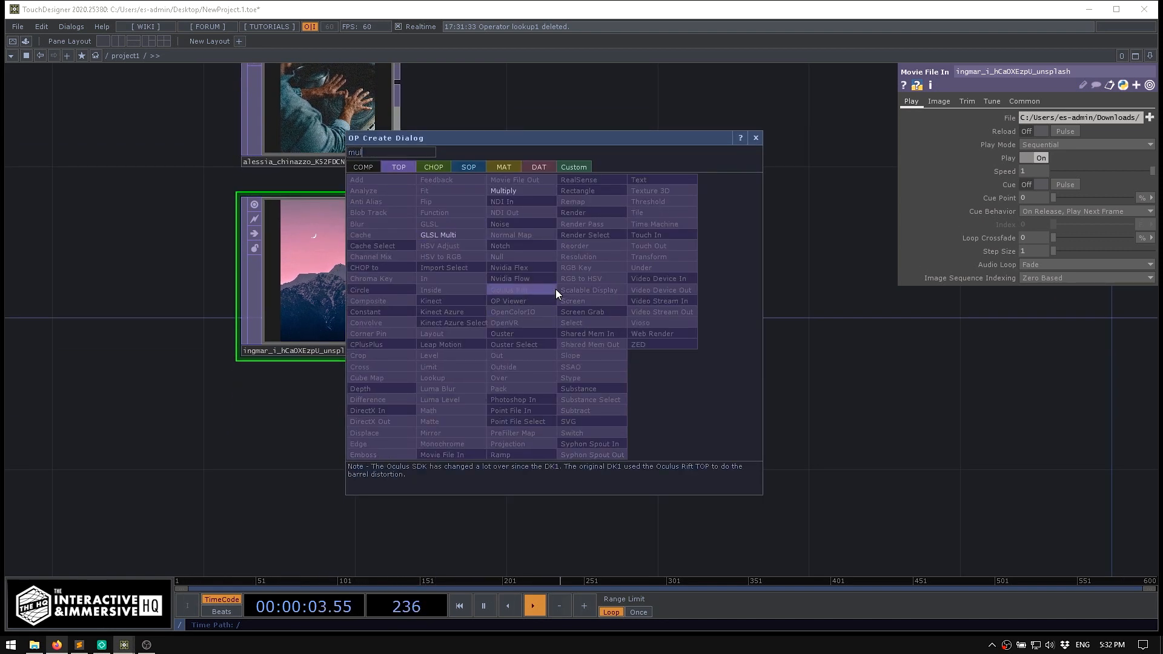
pyautogui.click(502, 190)
pyautogui.write('con')
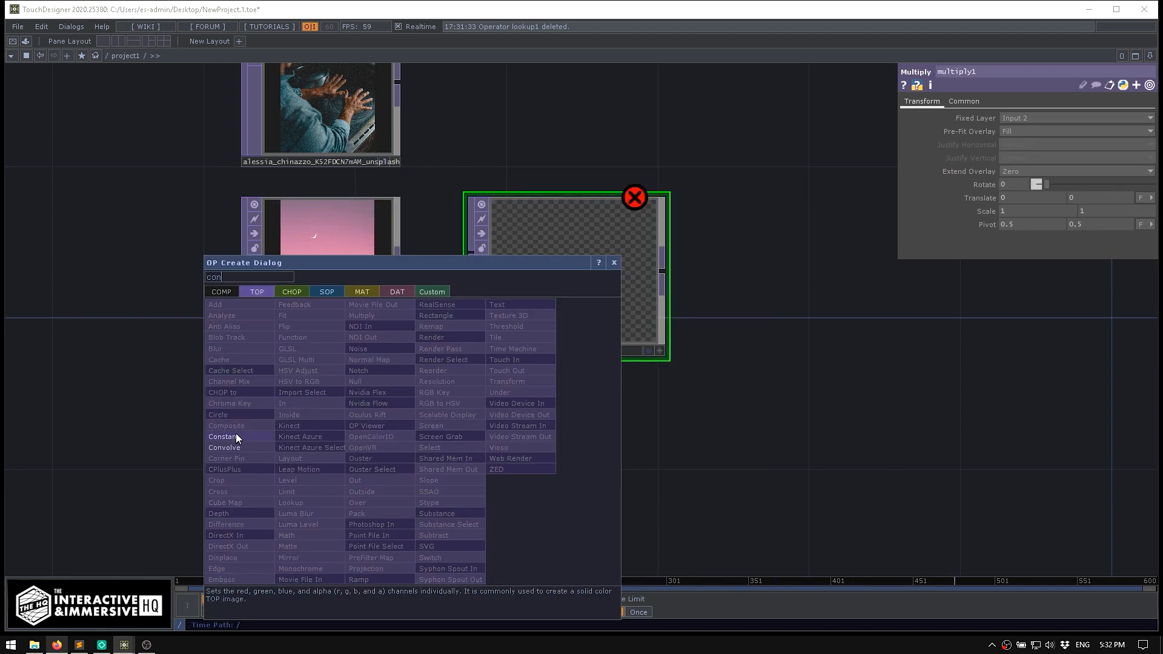
pyautogui.click(221, 436)
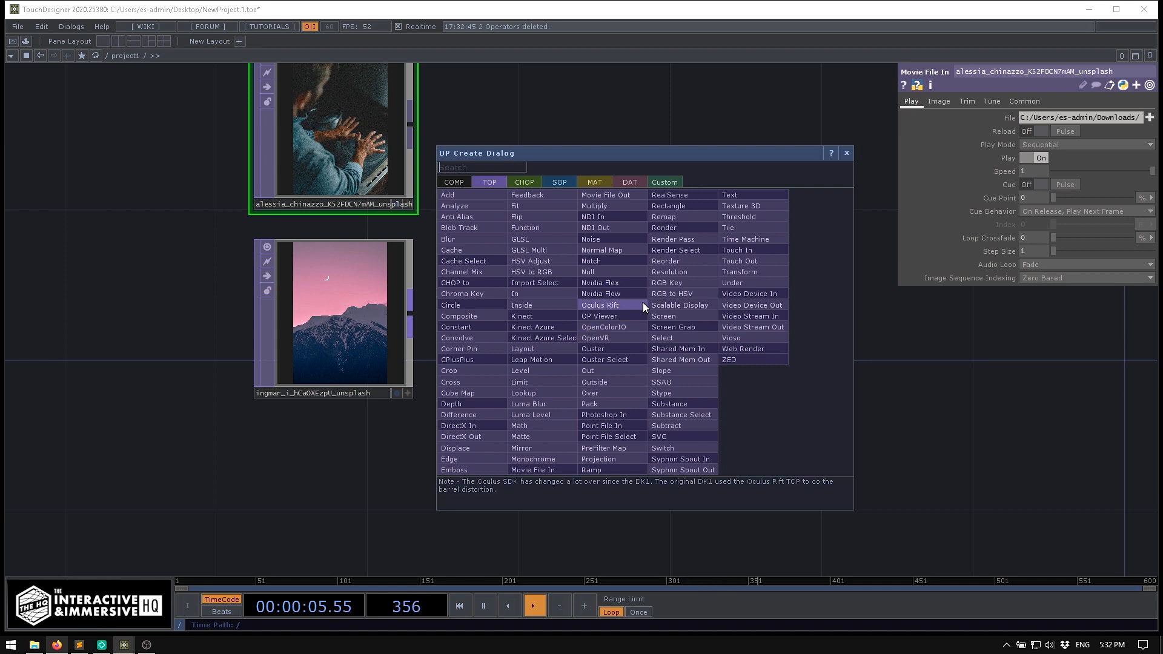
# Add a Lookup TOP and wire the mountain Movie File In into it.
pyautogui.write('look')
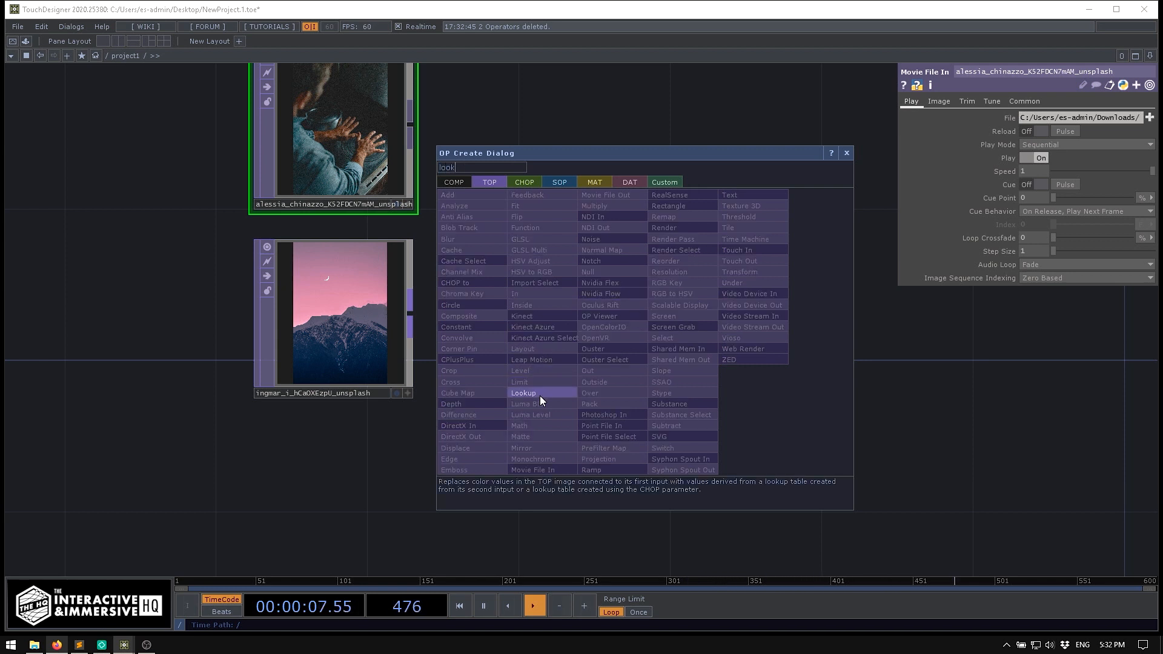
pyautogui.doubleClick(523, 393)
pyautogui.write('ra')
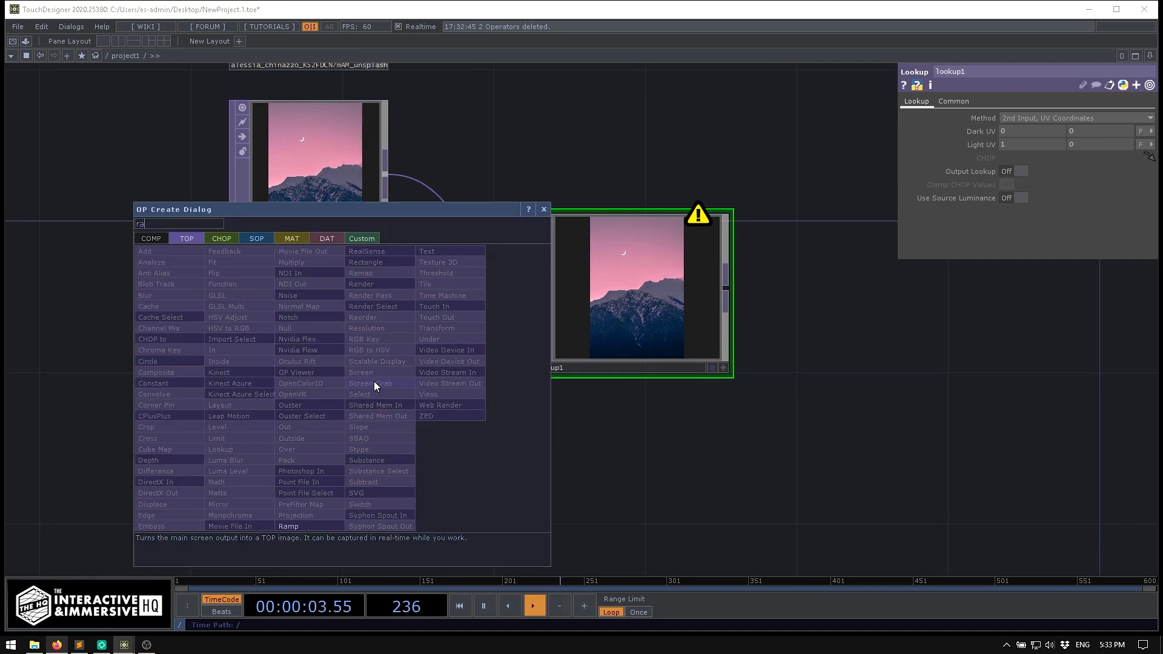
# Add a Ramp TOP as the lookup table for the mountain clip.
pyautogui.click(289, 526)
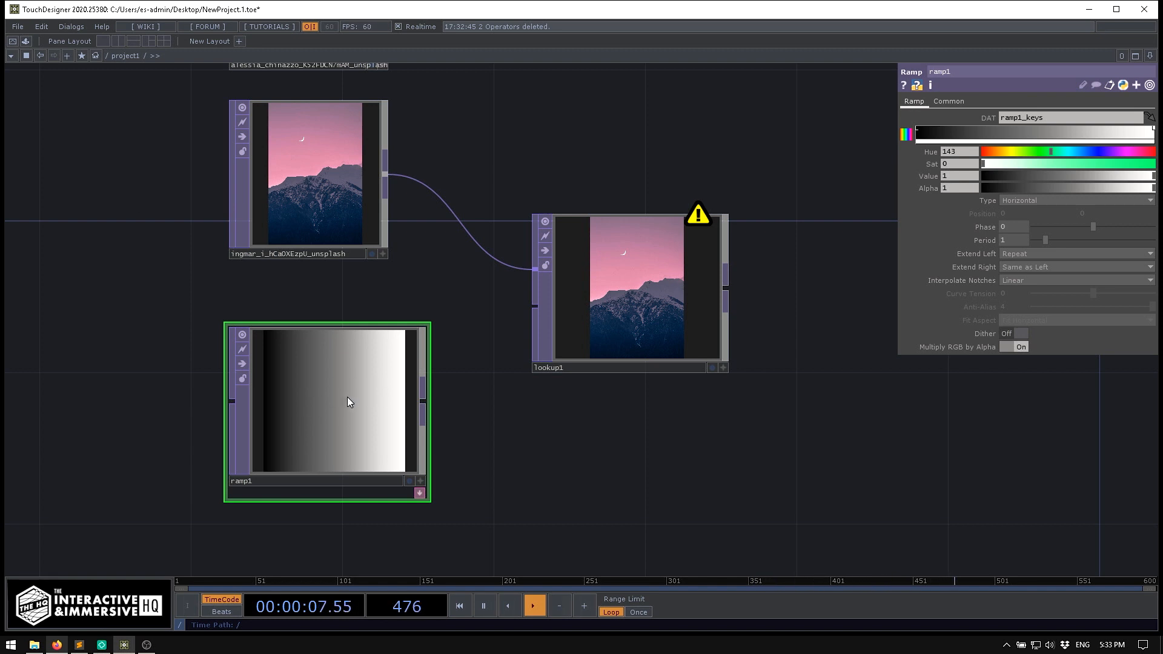
pyautogui.moveTo(376, 421)
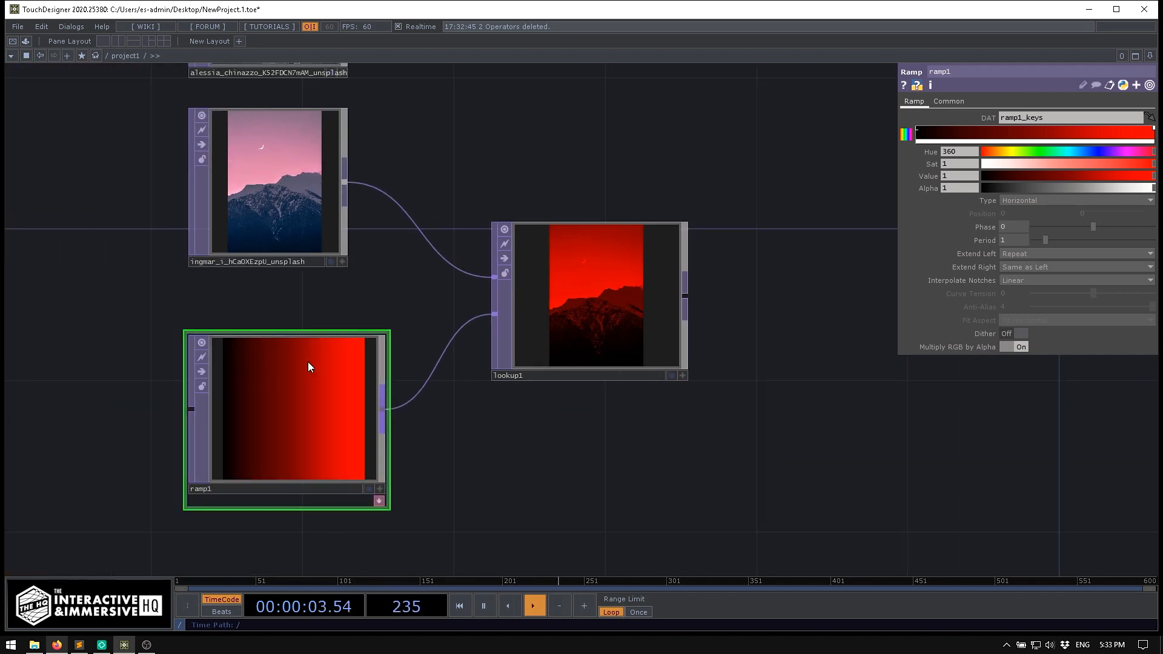
pyautogui.moveTo(345, 362)
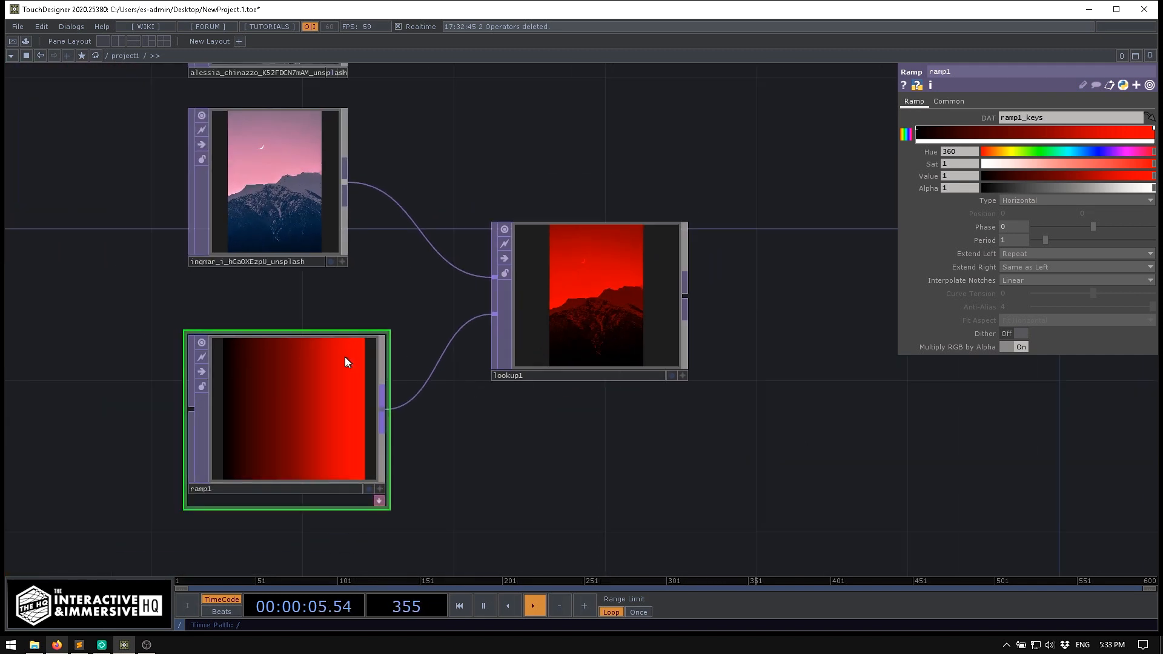
pyautogui.moveTo(437, 303)
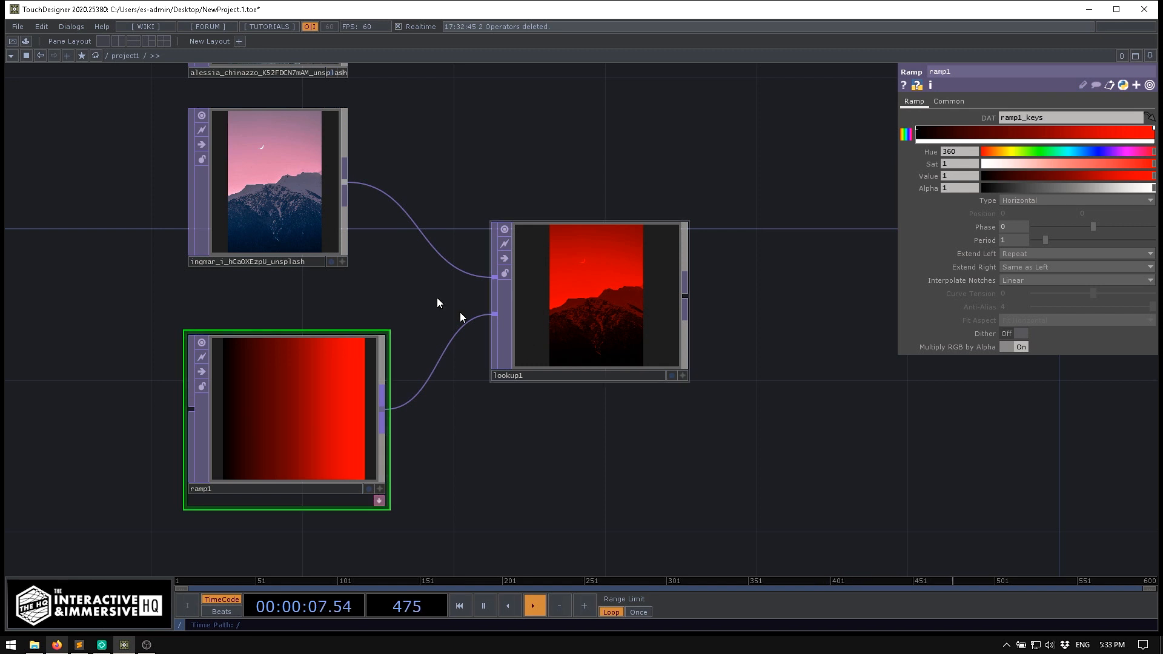
pyautogui.moveTo(313, 217)
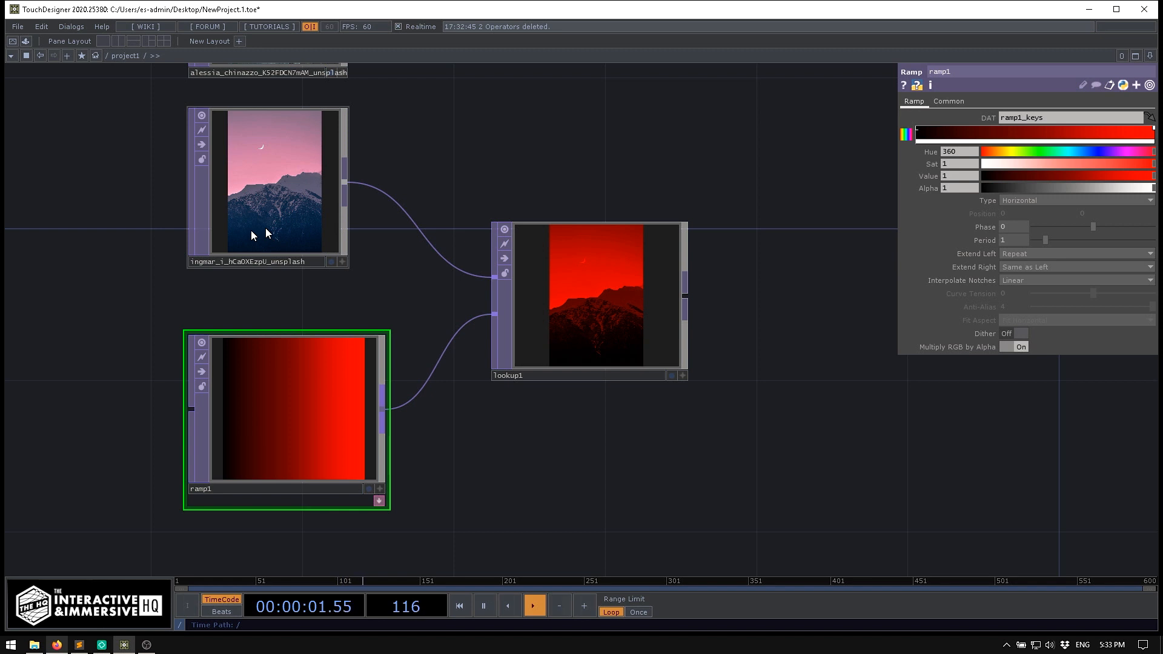
pyautogui.moveTo(225, 406)
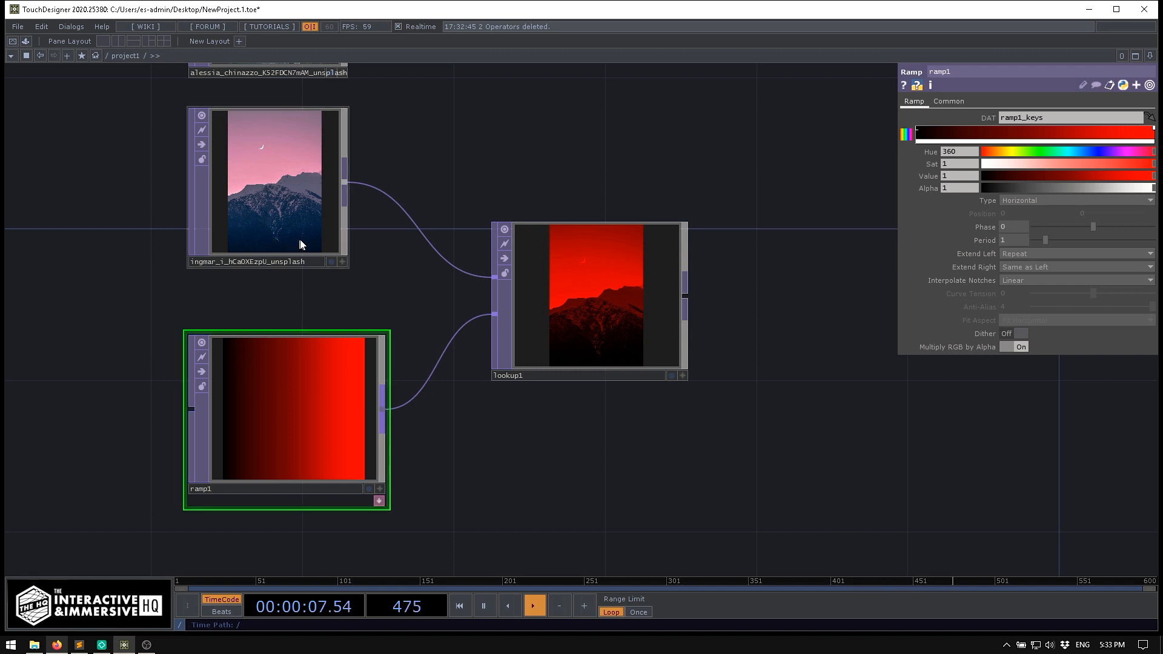
pyautogui.moveTo(265, 167)
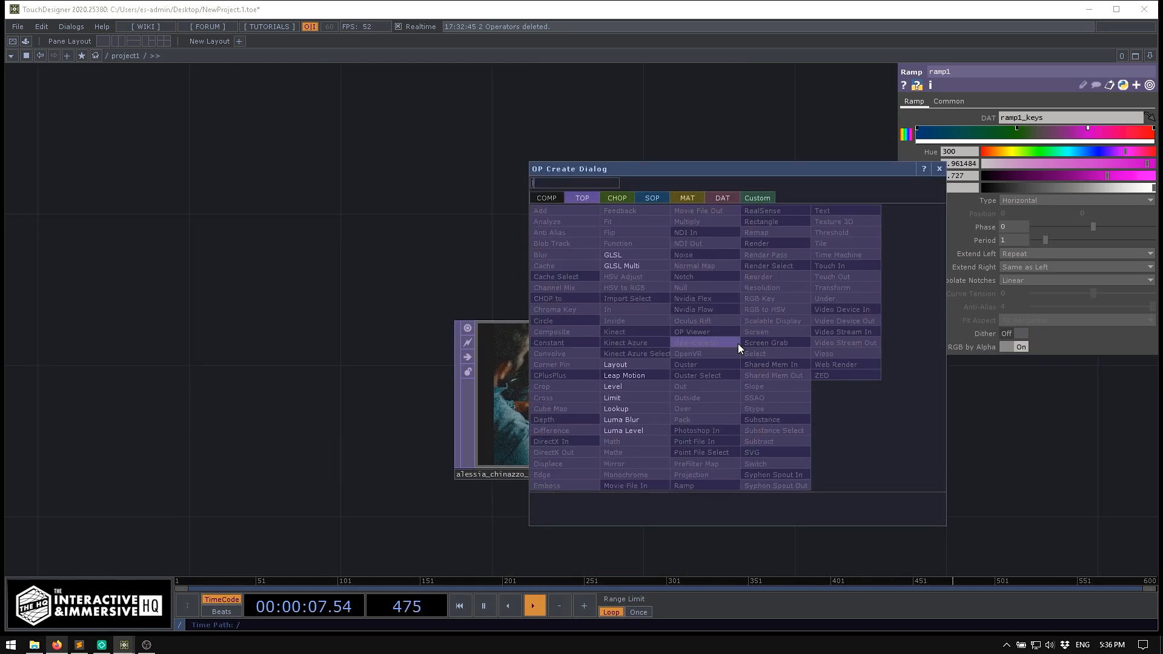
# Add a second Lookup after the hands clip and a new Ramp TOP to drive it.
pyautogui.click(615, 408)
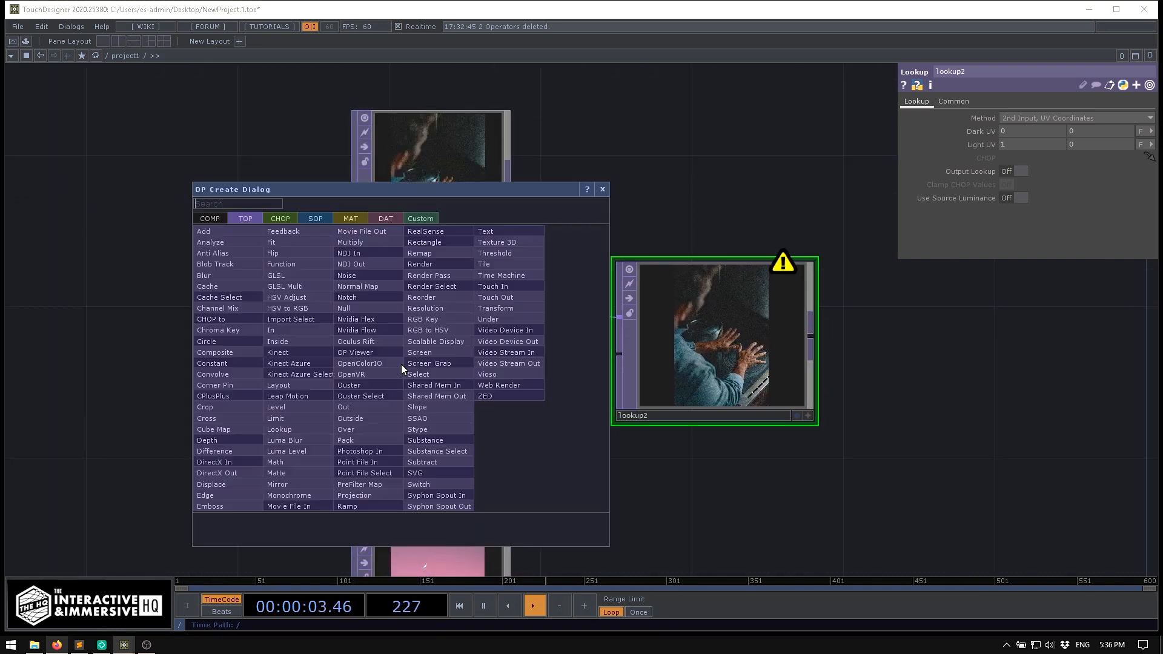
pyautogui.write('ramp')
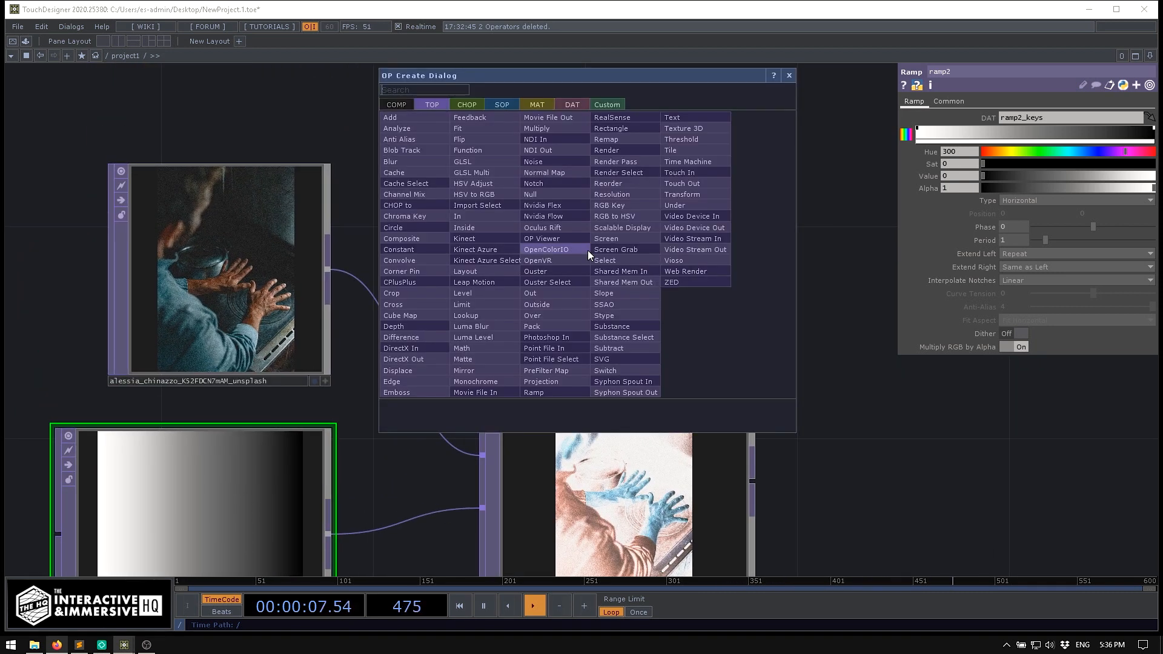
pyautogui.write('level')
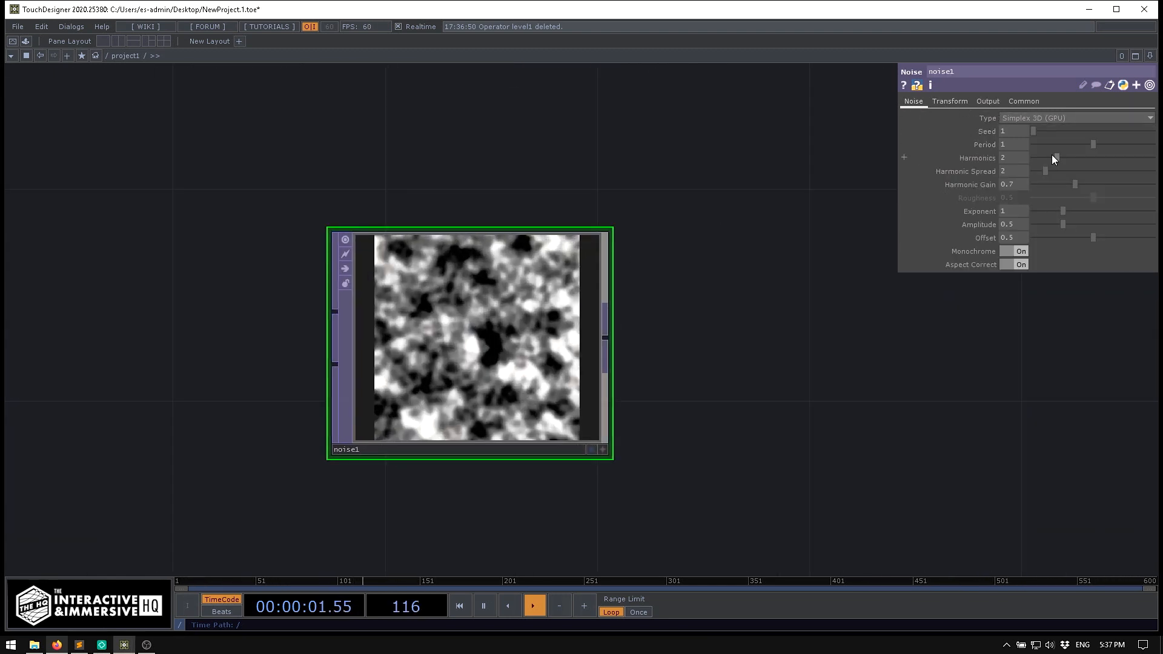
# Drive noise1's z translate with the expression absTime.seconds * 0.5.
pyautogui.click(949, 100)
pyautogui.write('absTime.seconds * 0.5')
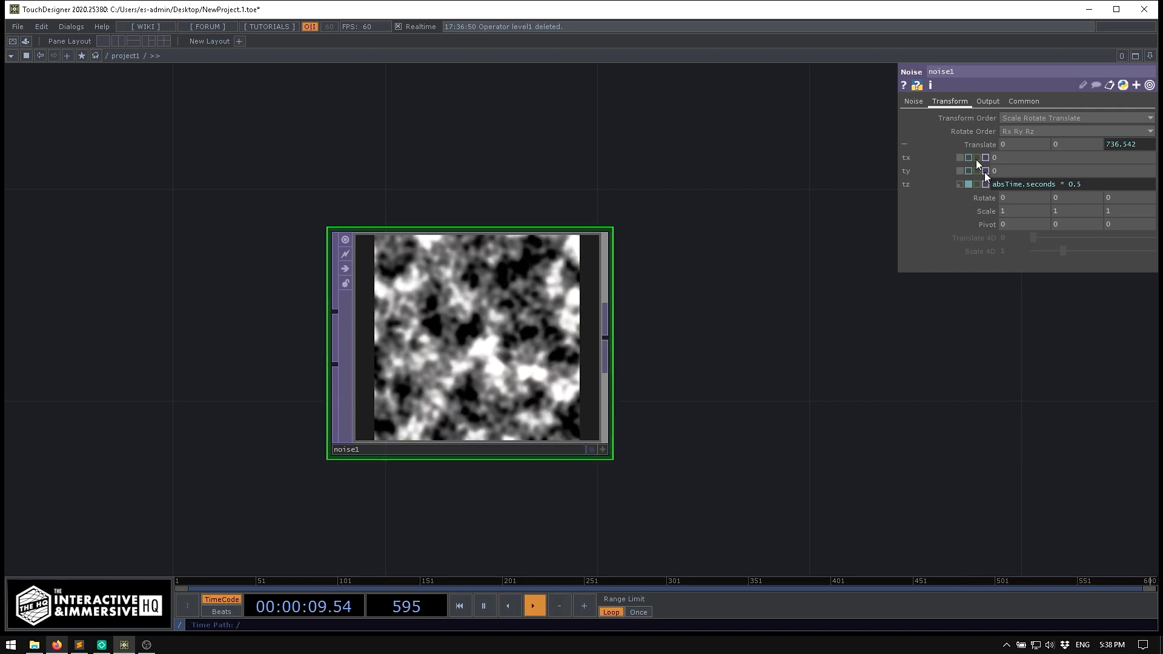
pyautogui.click(913, 101)
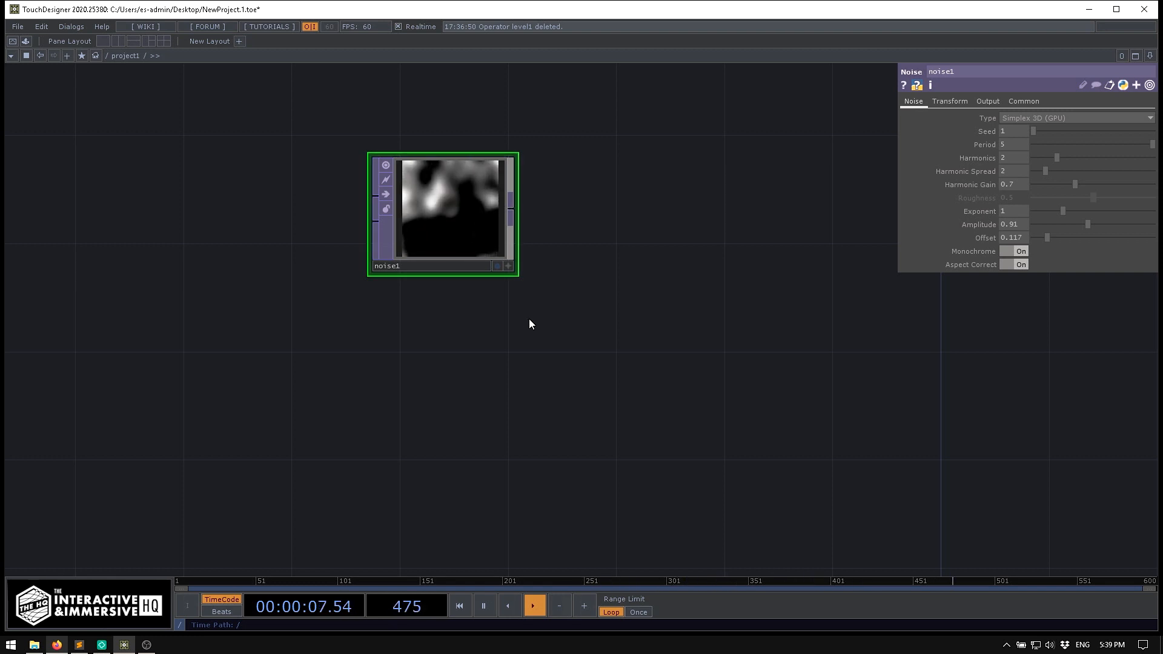
pyautogui.moveTo(516, 320)
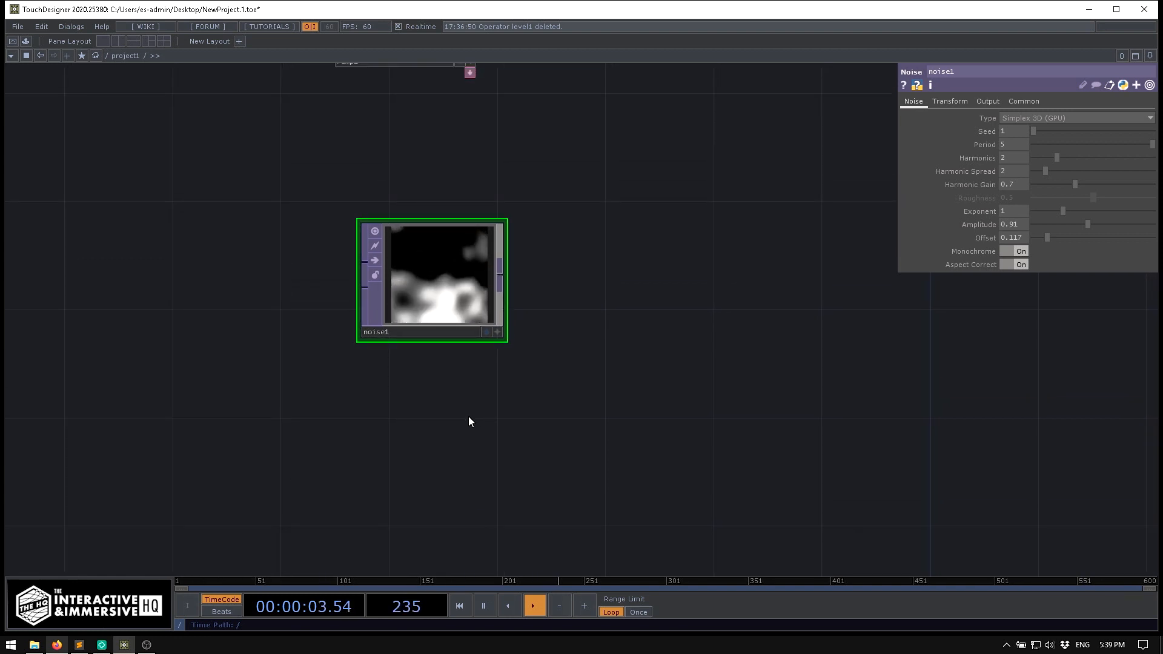
pyautogui.moveTo(627, 322)
pyautogui.write('loo')
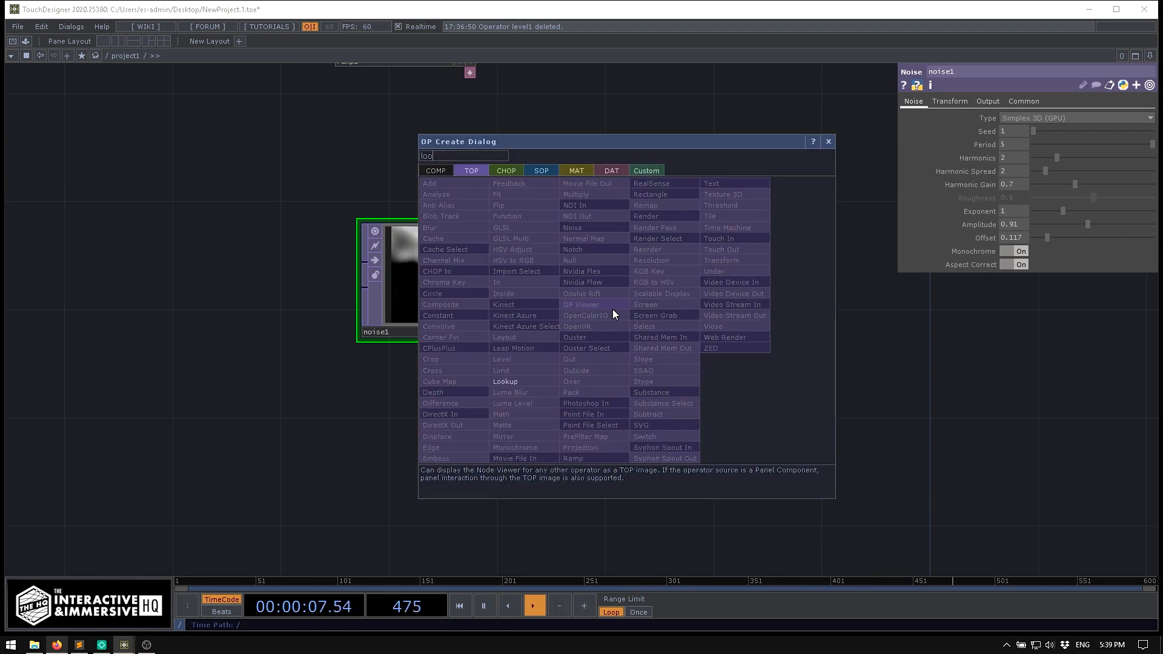
# Add a Lookup TOP beside noise1 to recolour the noise.
pyautogui.click(505, 382)
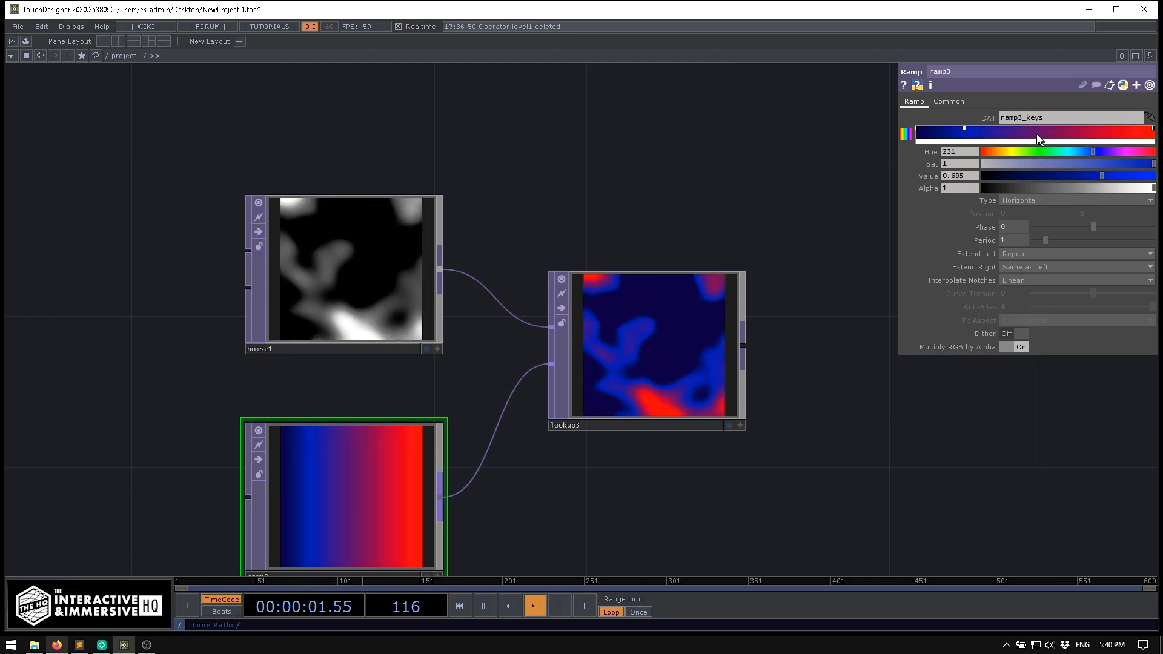
# Edit the noise Ramp keys to span dark blue through to red for a heat-map look.
pyautogui.click(1033, 152)
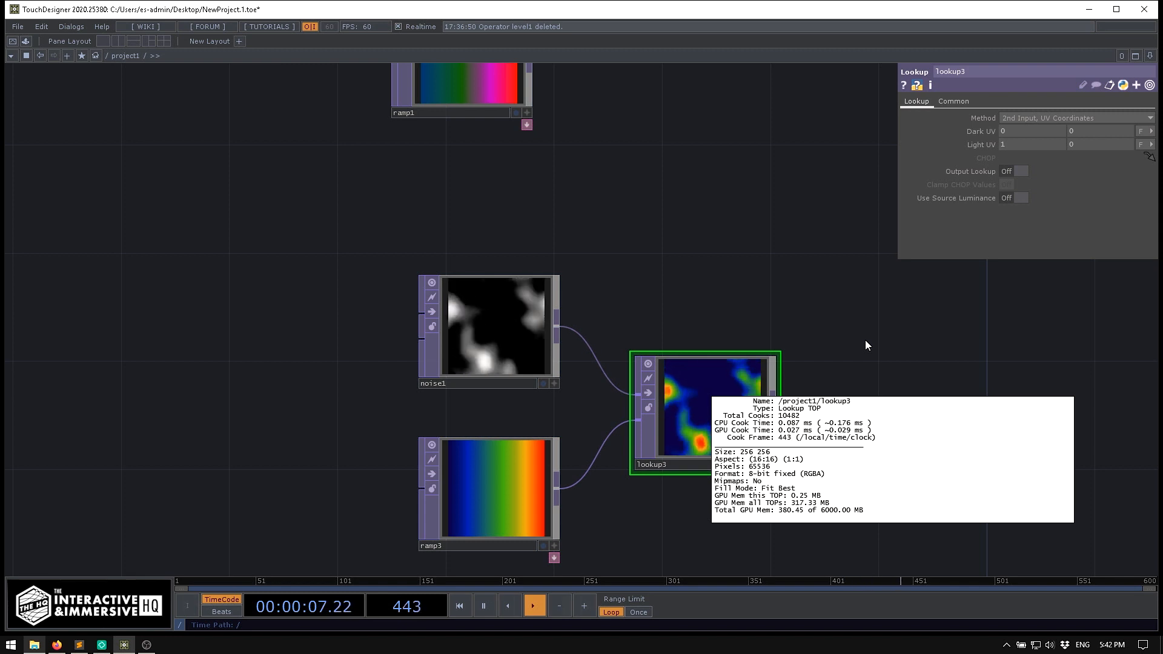
pyautogui.moveTo(593, 247)
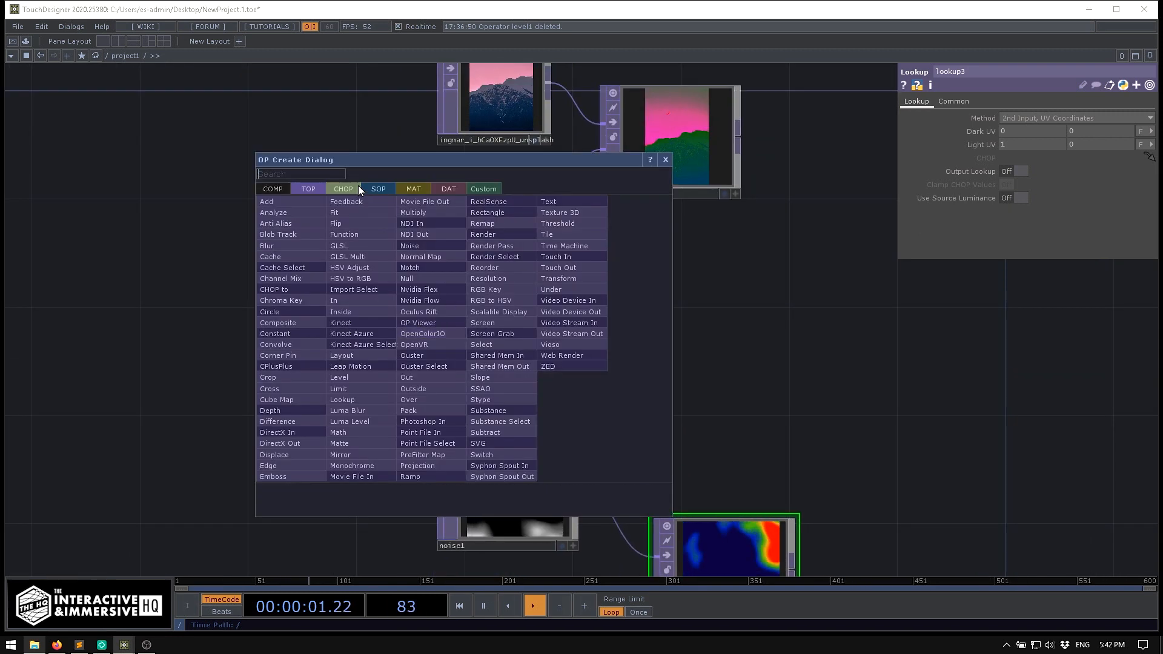
# Add a Movie File In TOP and load the forest video into it.
pyautogui.write('mov')
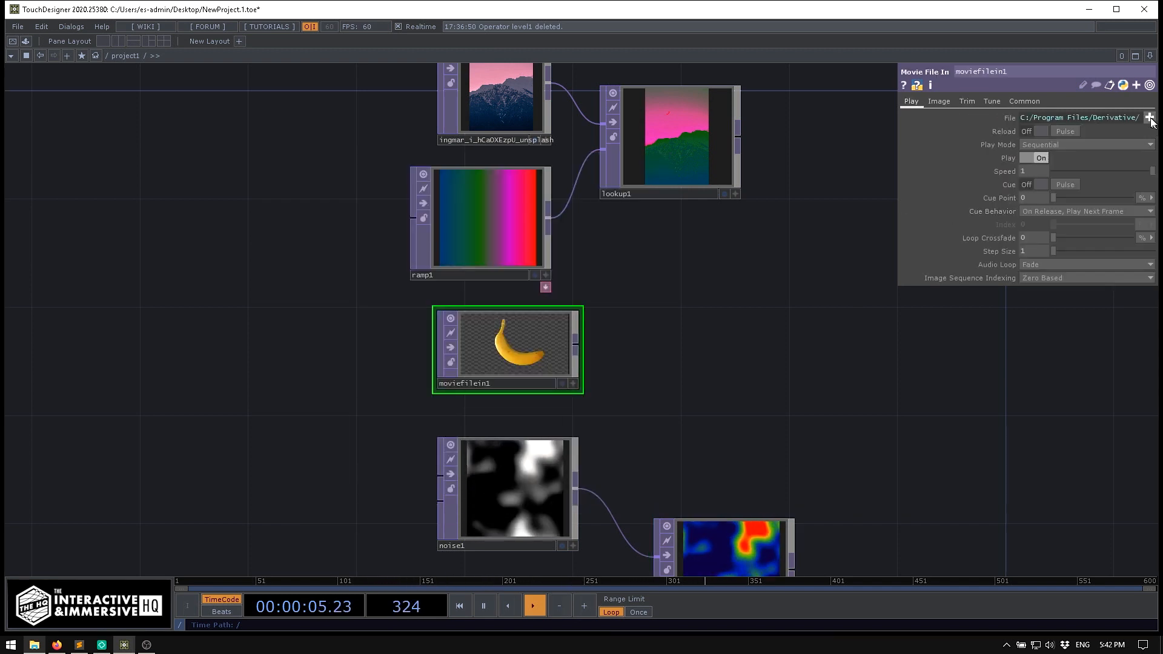
pyautogui.click(1150, 117)
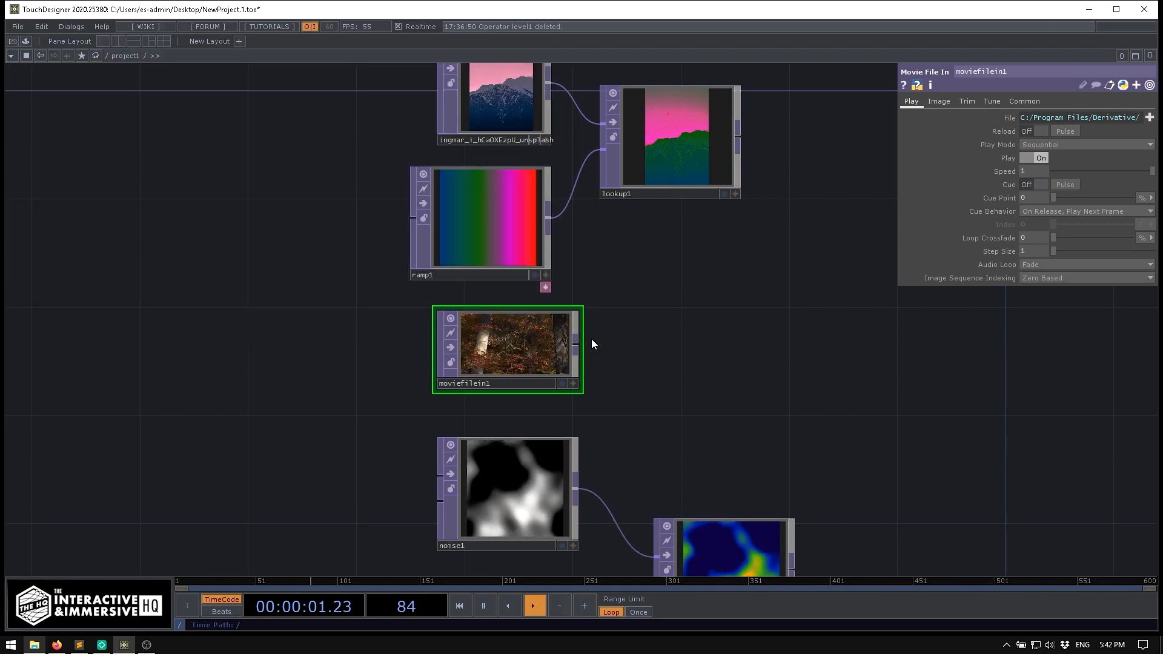
pyautogui.scroll(3)
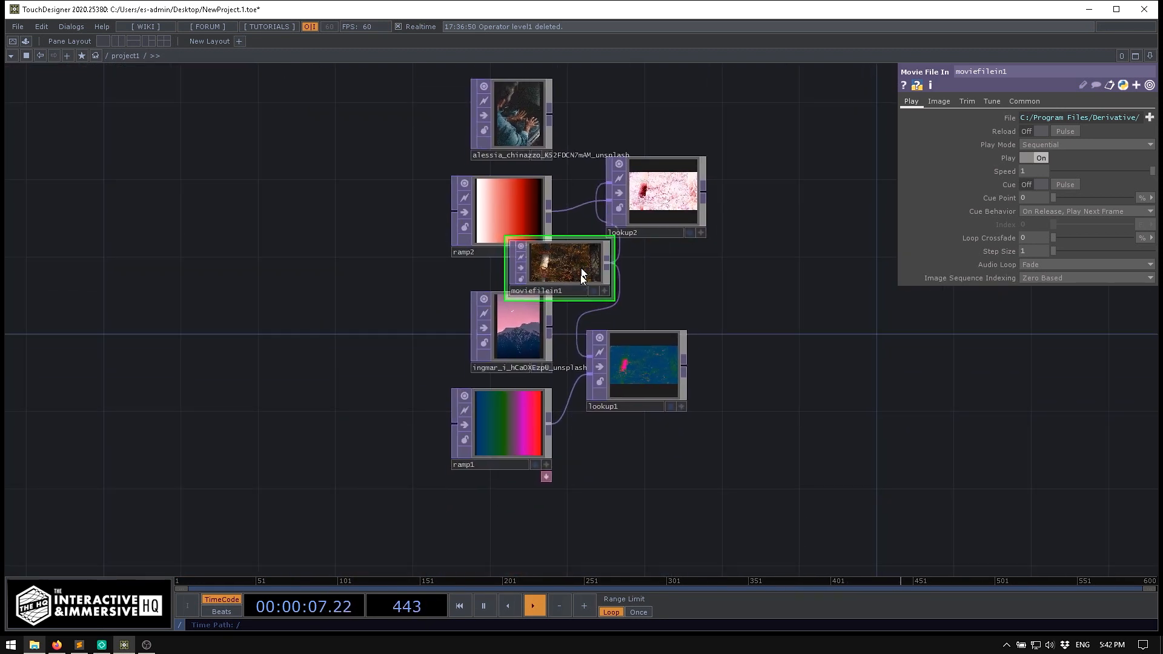
# Wire the forest clip into lookup3 and lookup1 and view the heat-map and pink results.
pyautogui.scroll(-3)
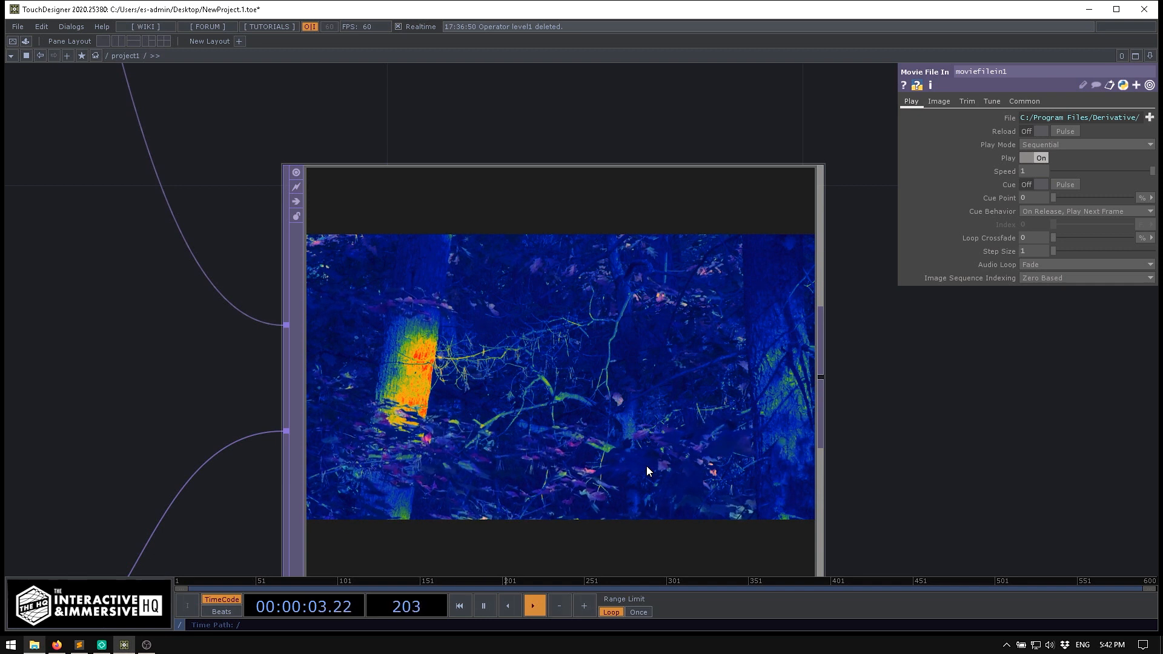
pyautogui.moveTo(738, 409)
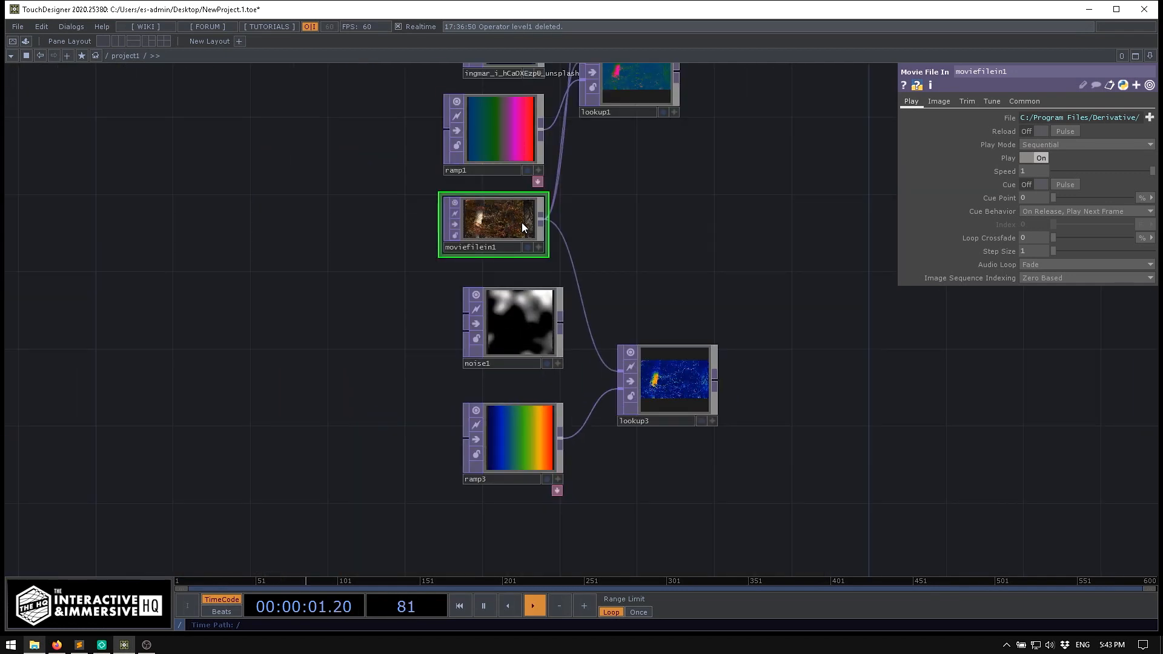
pyautogui.scroll(3)
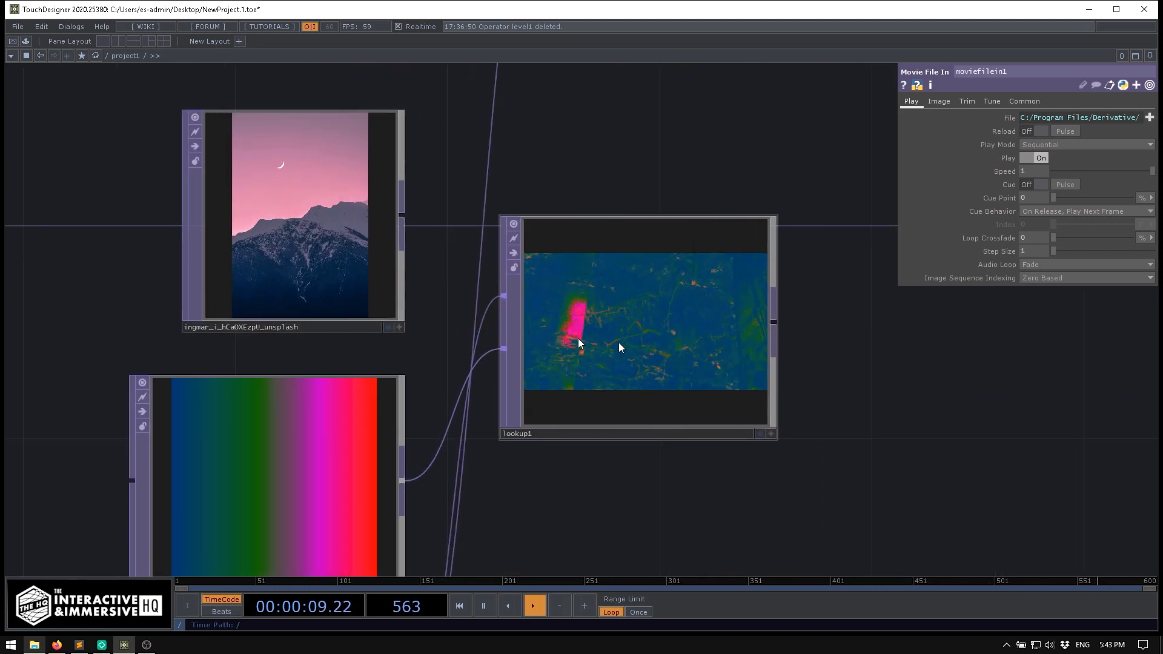
pyautogui.click(275, 475)
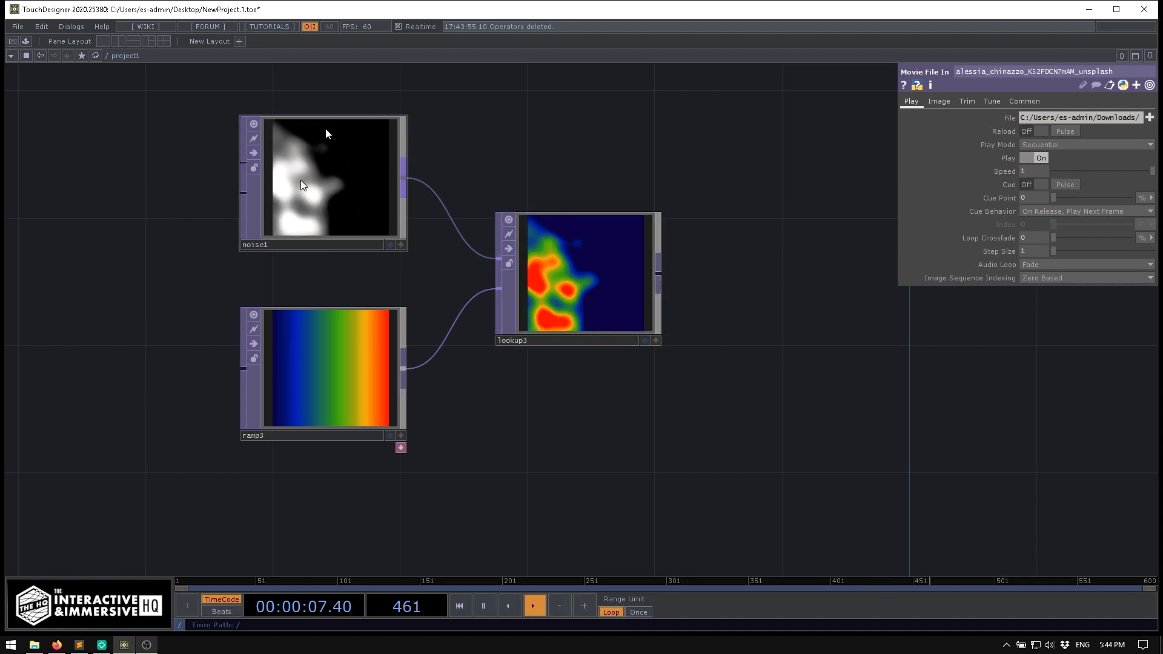
# Add a Grid SOP feeding a new Geometry COMP.
pyautogui.click(579, 275)
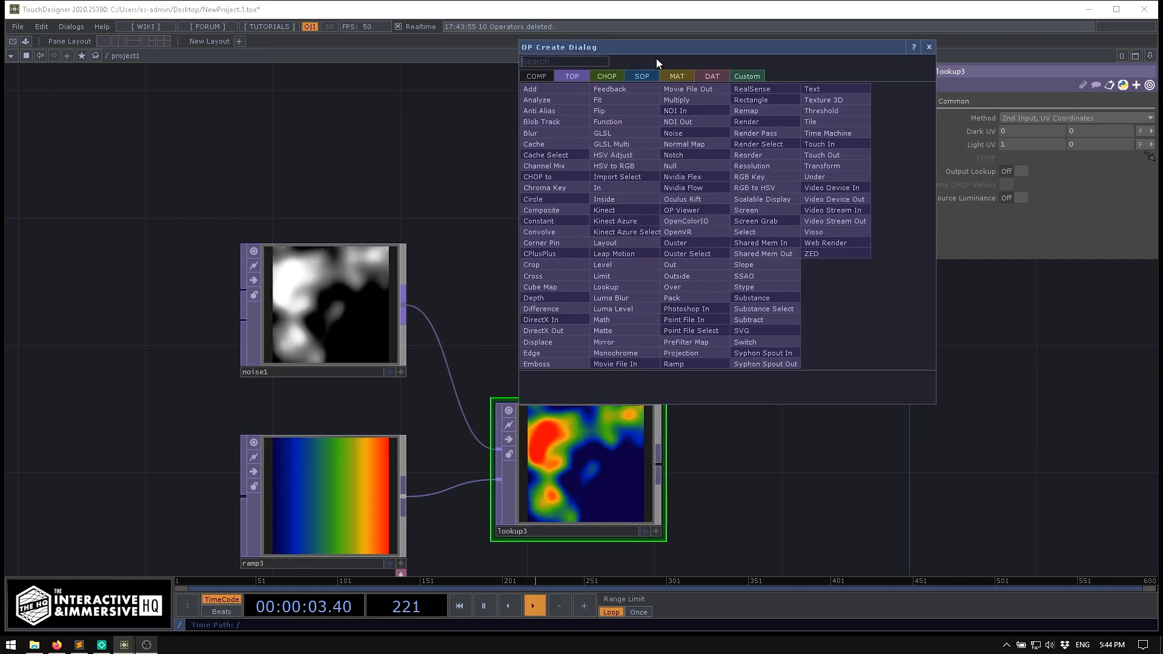
pyautogui.write('gr')
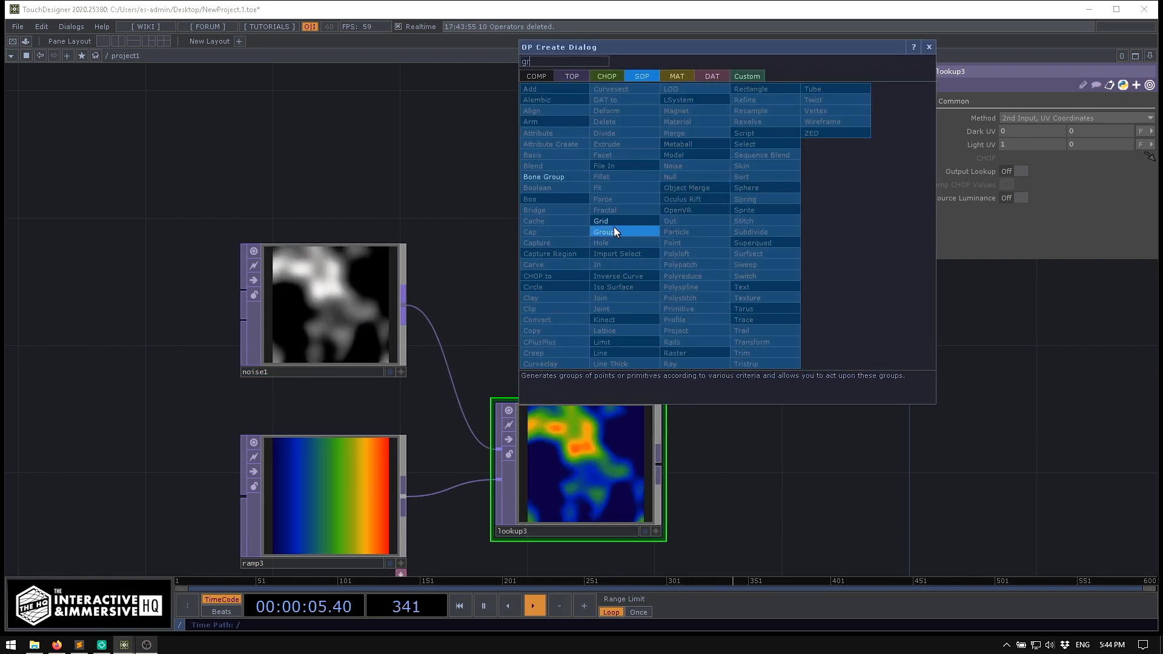
pyautogui.click(601, 221)
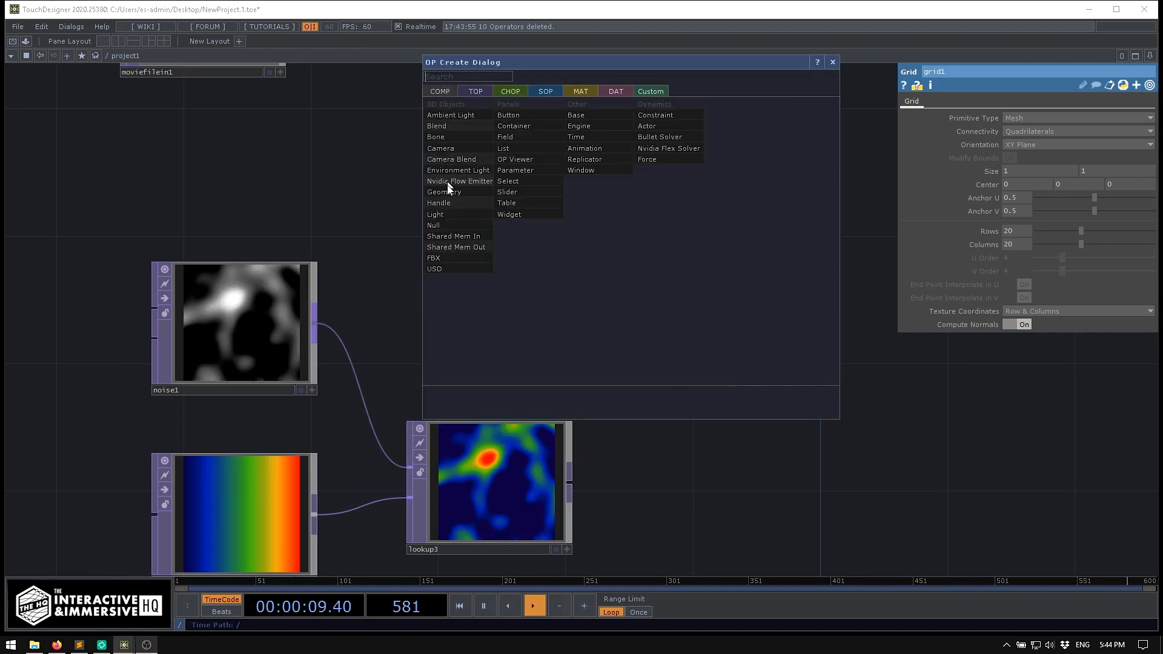
pyautogui.click(443, 192)
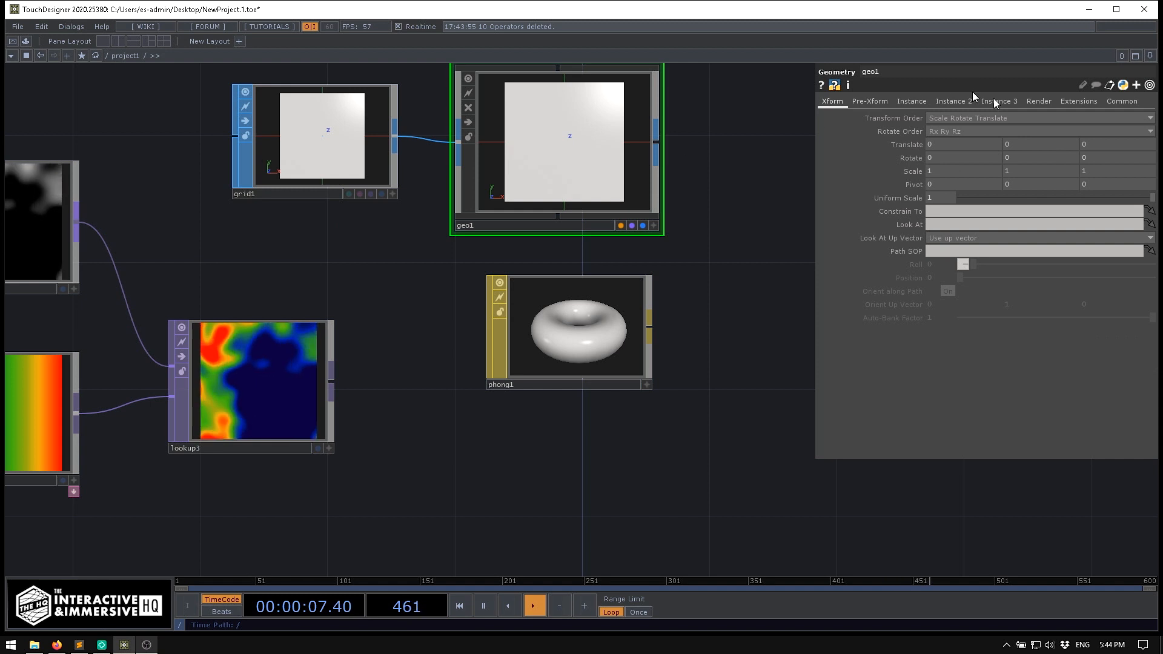
# Set geo1's Render material to phong1.
pyautogui.click(1038, 100)
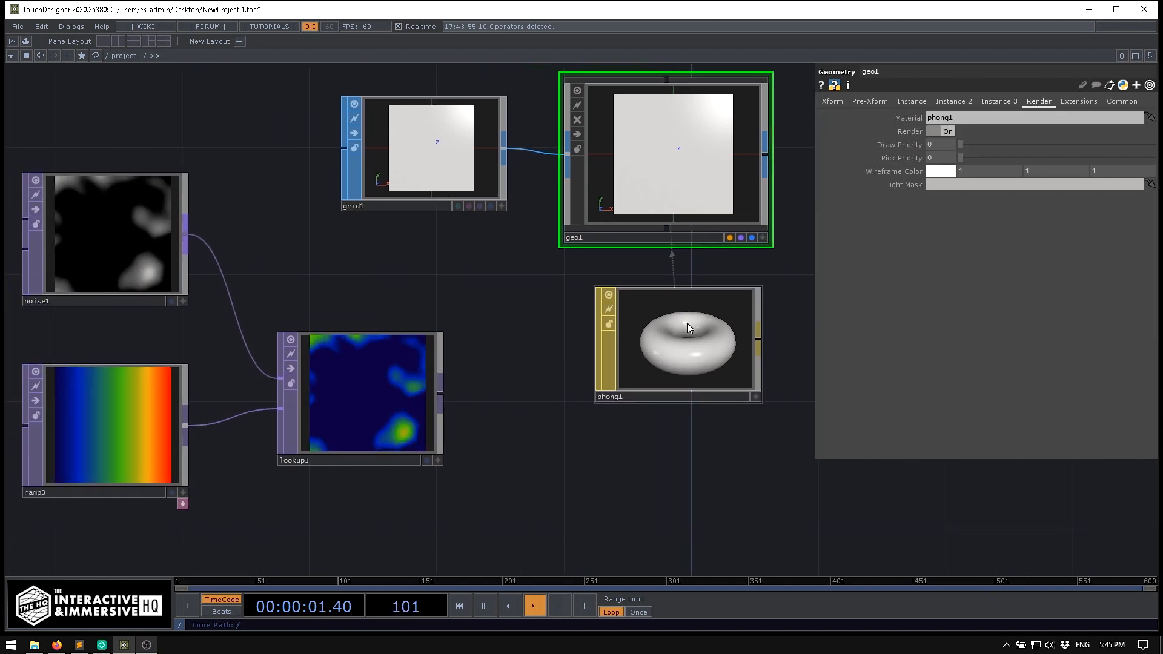
pyautogui.click(676, 342)
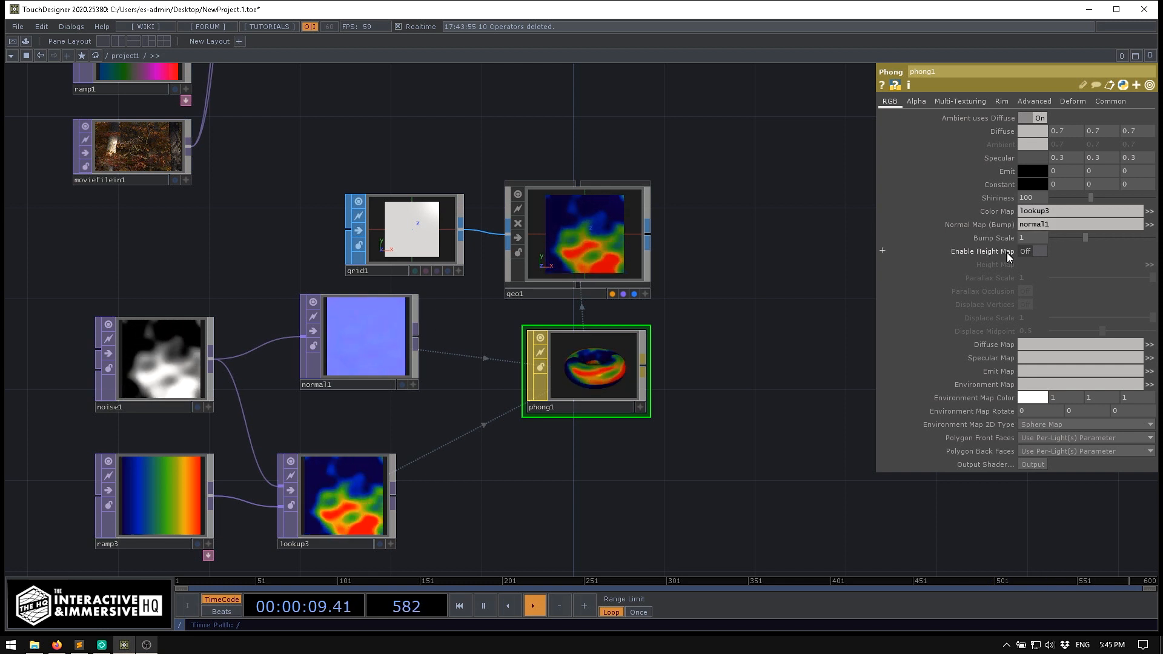
# Enable Height Map on phong1, exposing its parallax options.
pyautogui.click(1039, 250)
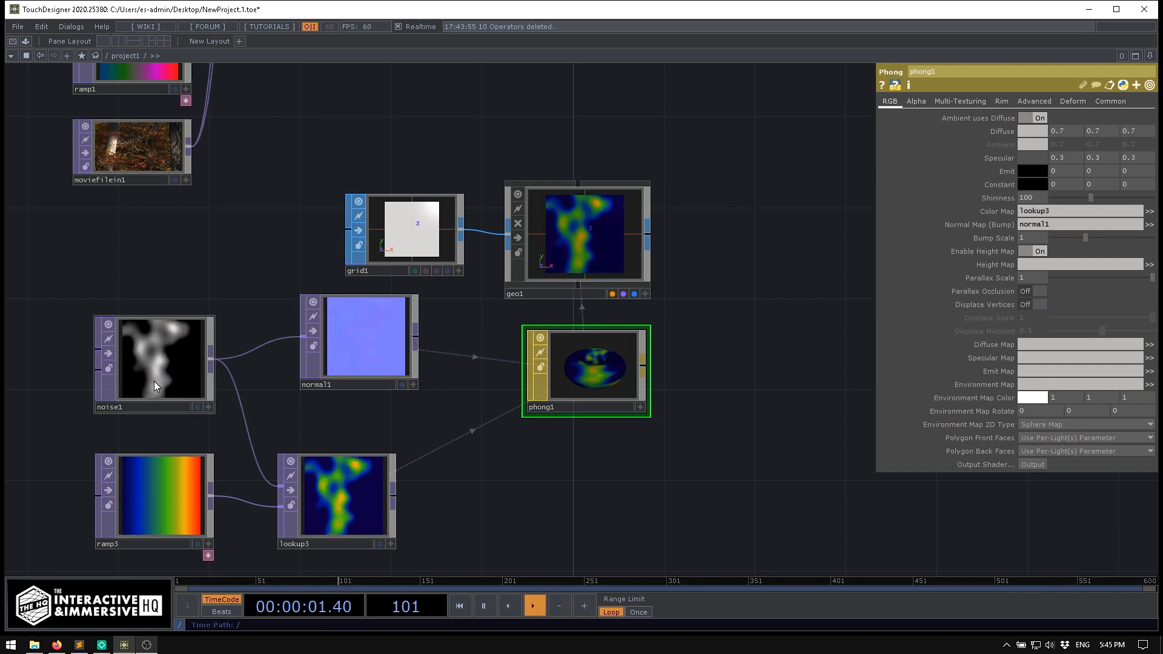
# Assign noise1 as phong1's Height Map texture.
pyautogui.click(153, 360)
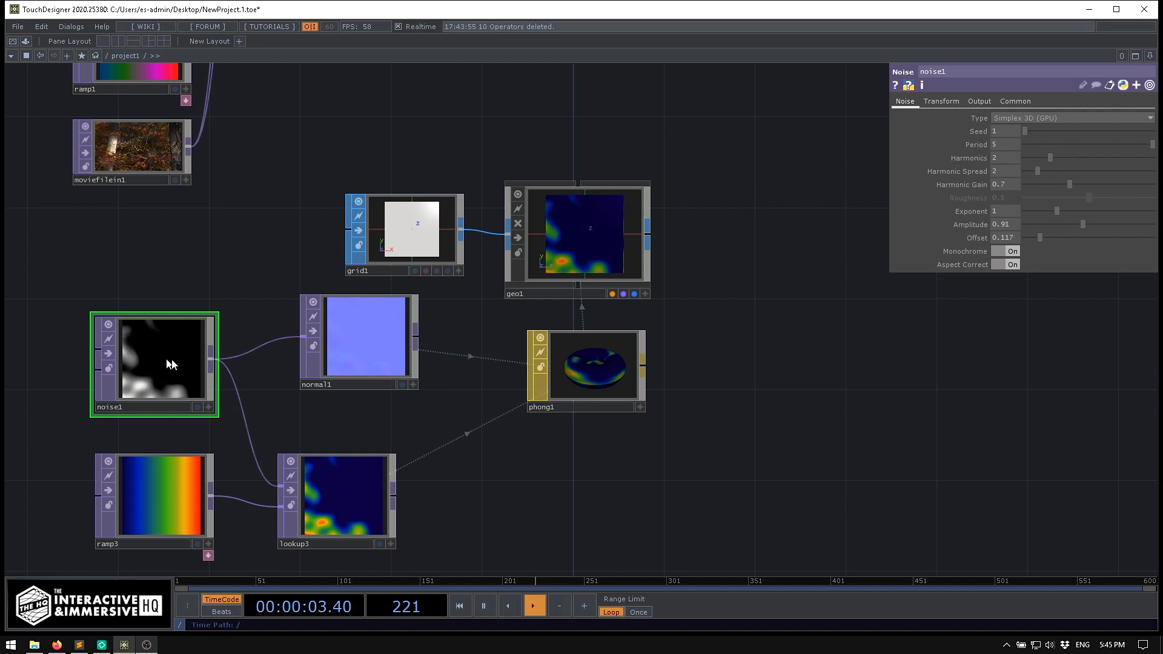
pyautogui.click(586, 371)
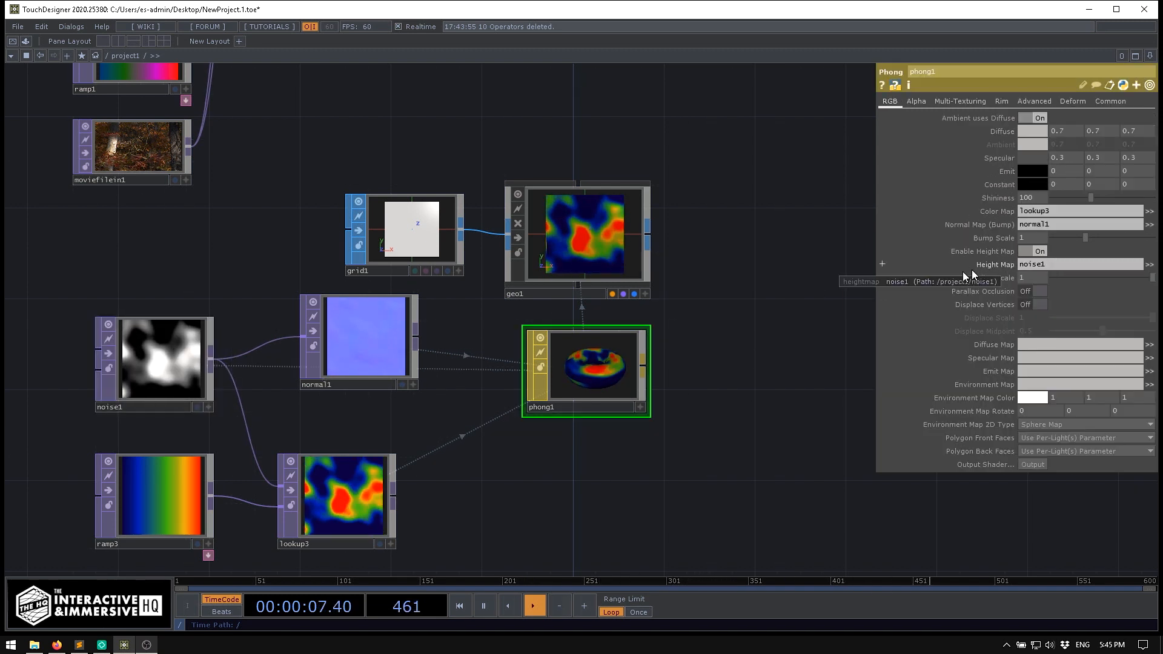
pyautogui.click(1036, 304)
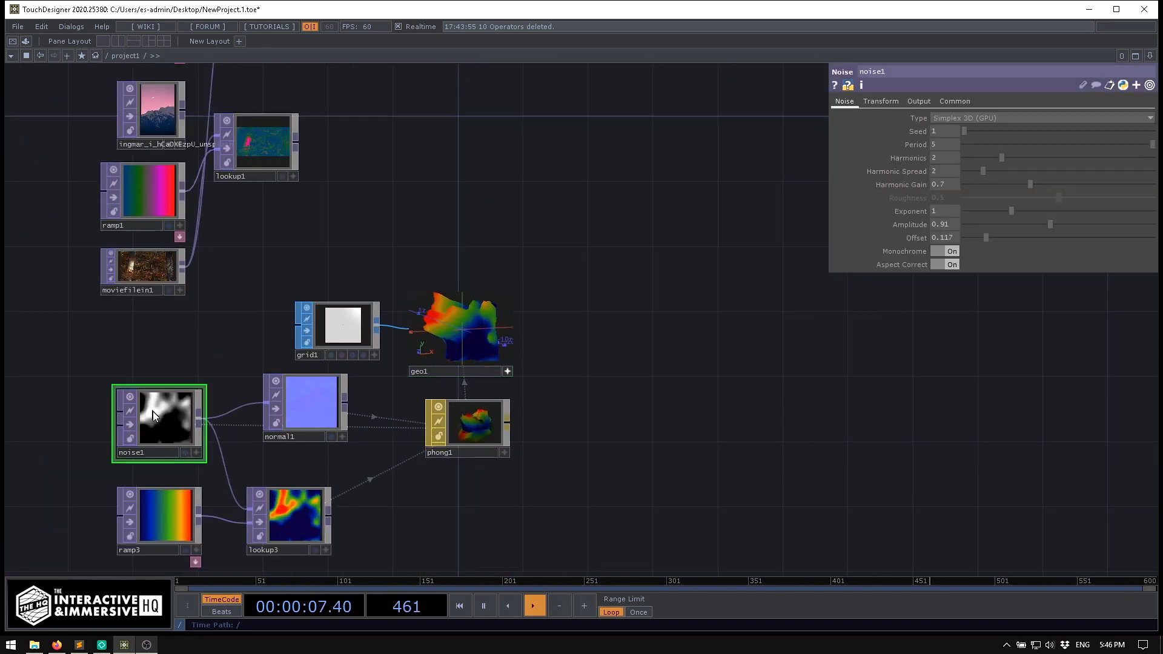
# Zoom into geo1 to view the noise-displaced, heat-colored mesh.
pyautogui.scroll(3)
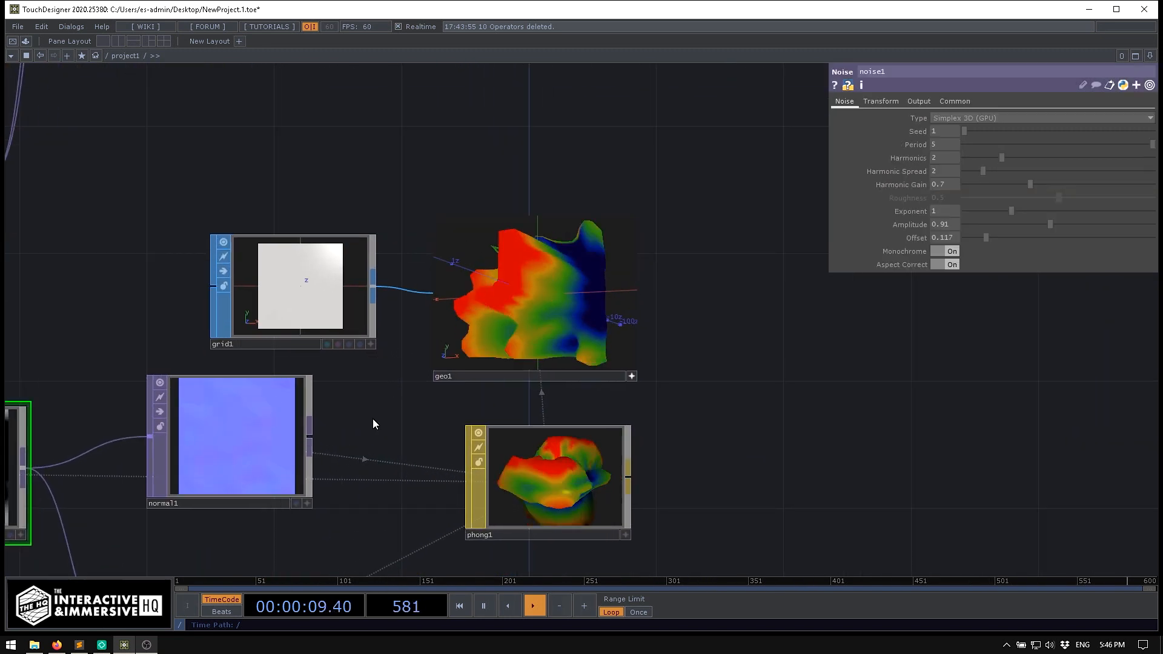